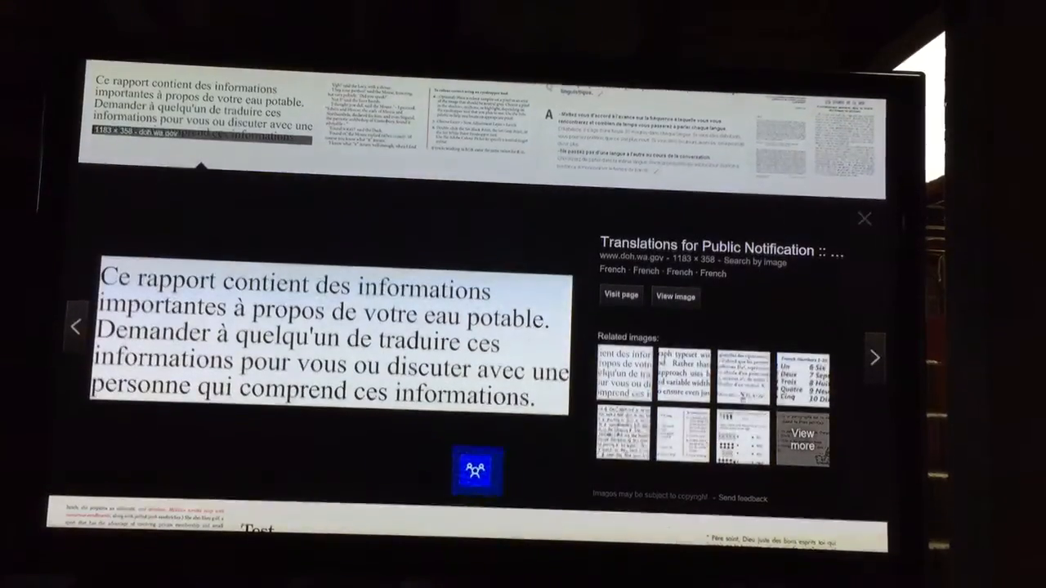
# Preview the German Schwanenwerder island text image from the results.
pyautogui.click(874, 356)
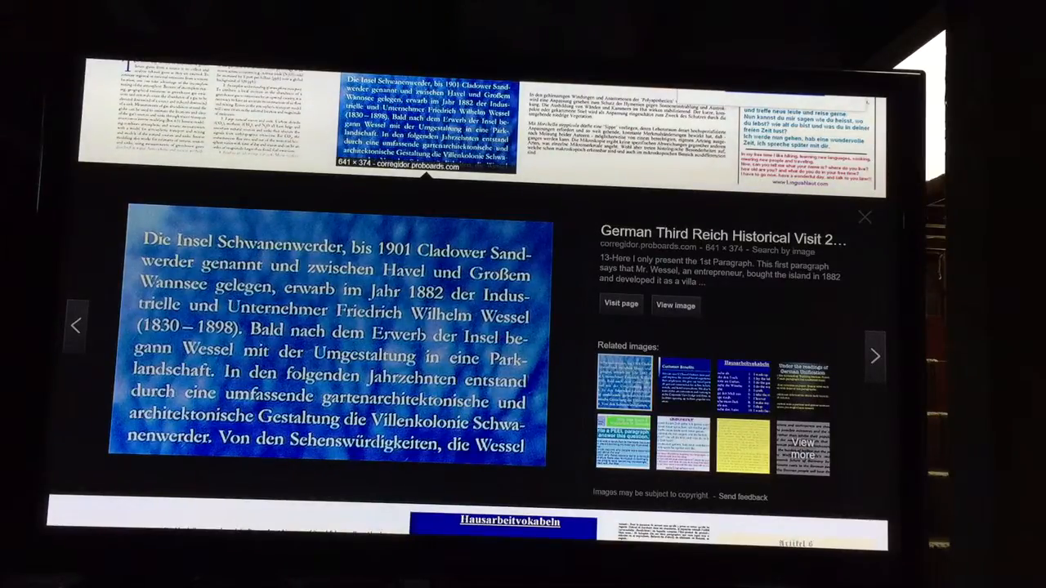
# Preview the German Morchella steppicola fungus text image from the results.
pyautogui.click(874, 357)
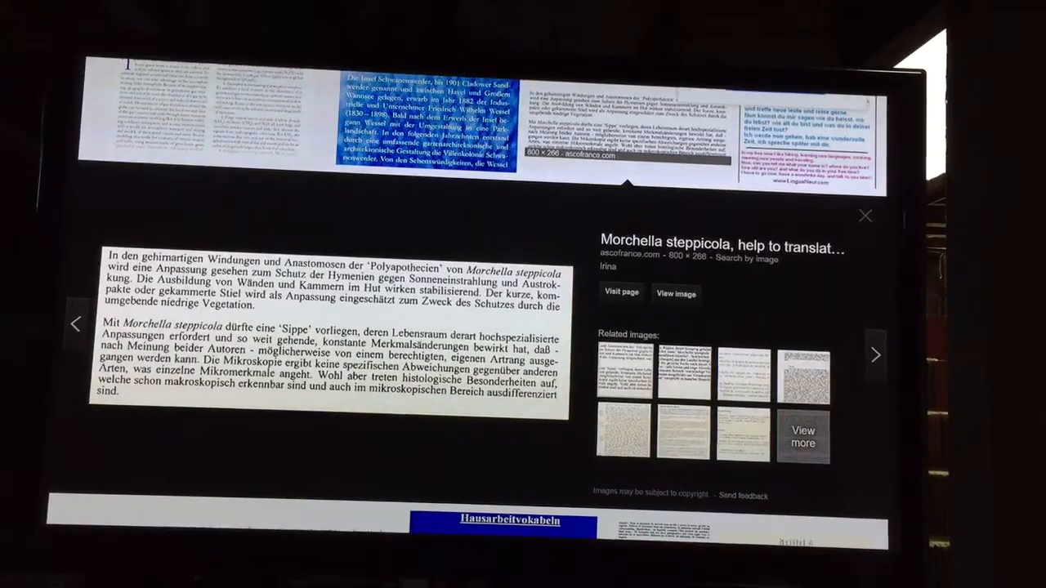
# Preview the German 'Triumph of the Will' text image from the results.
pyautogui.click(876, 355)
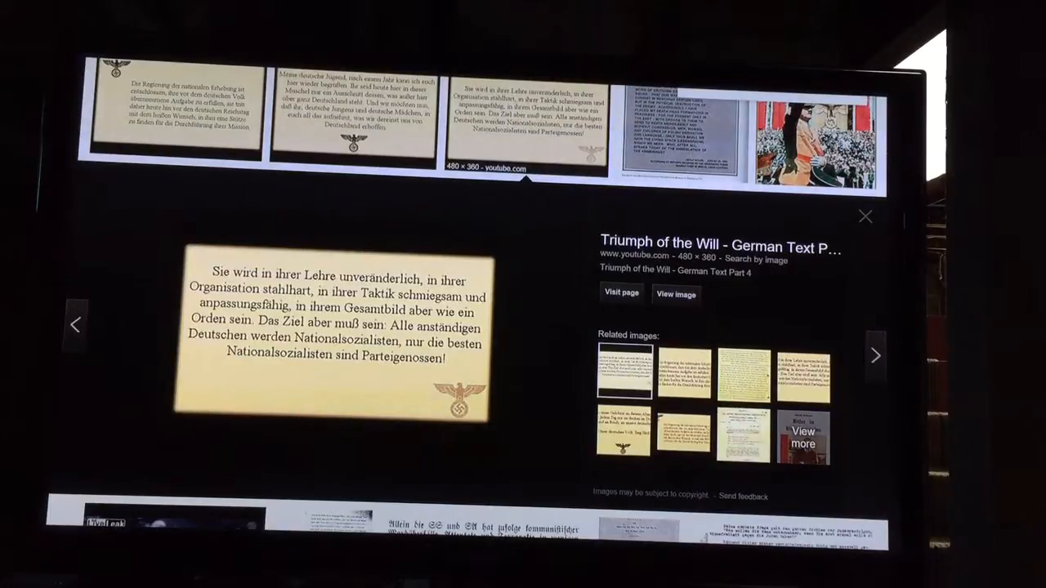
# Preview the turquoise Italian 'The Missing History of Earth' text image.
pyautogui.click(874, 355)
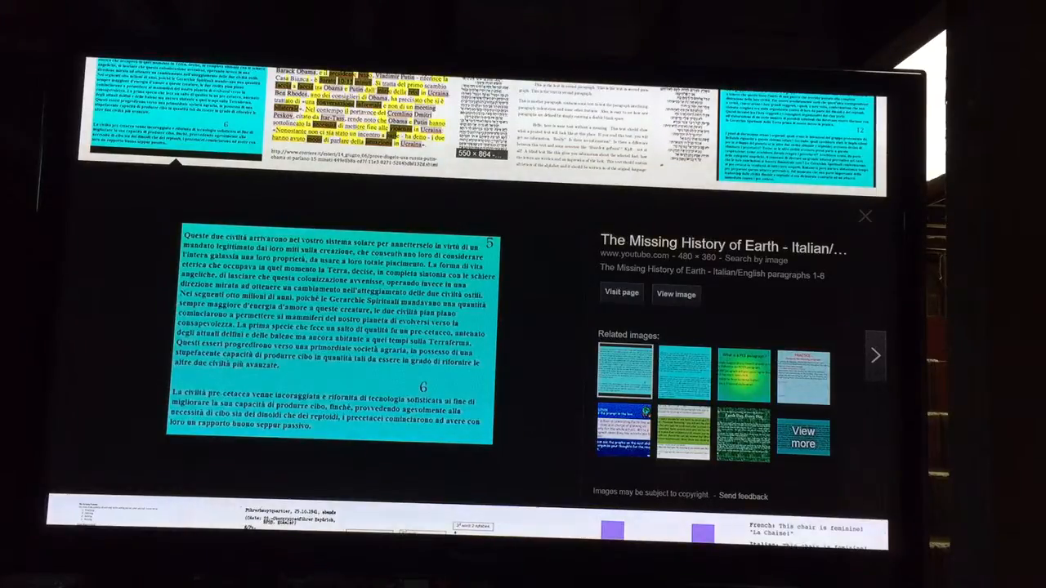
pyautogui.click(514, 171)
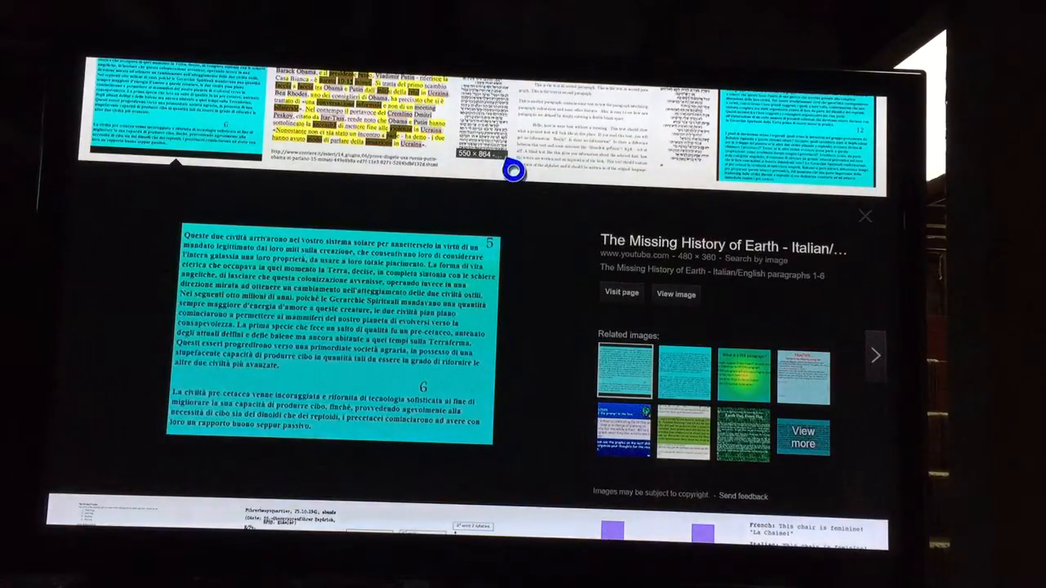